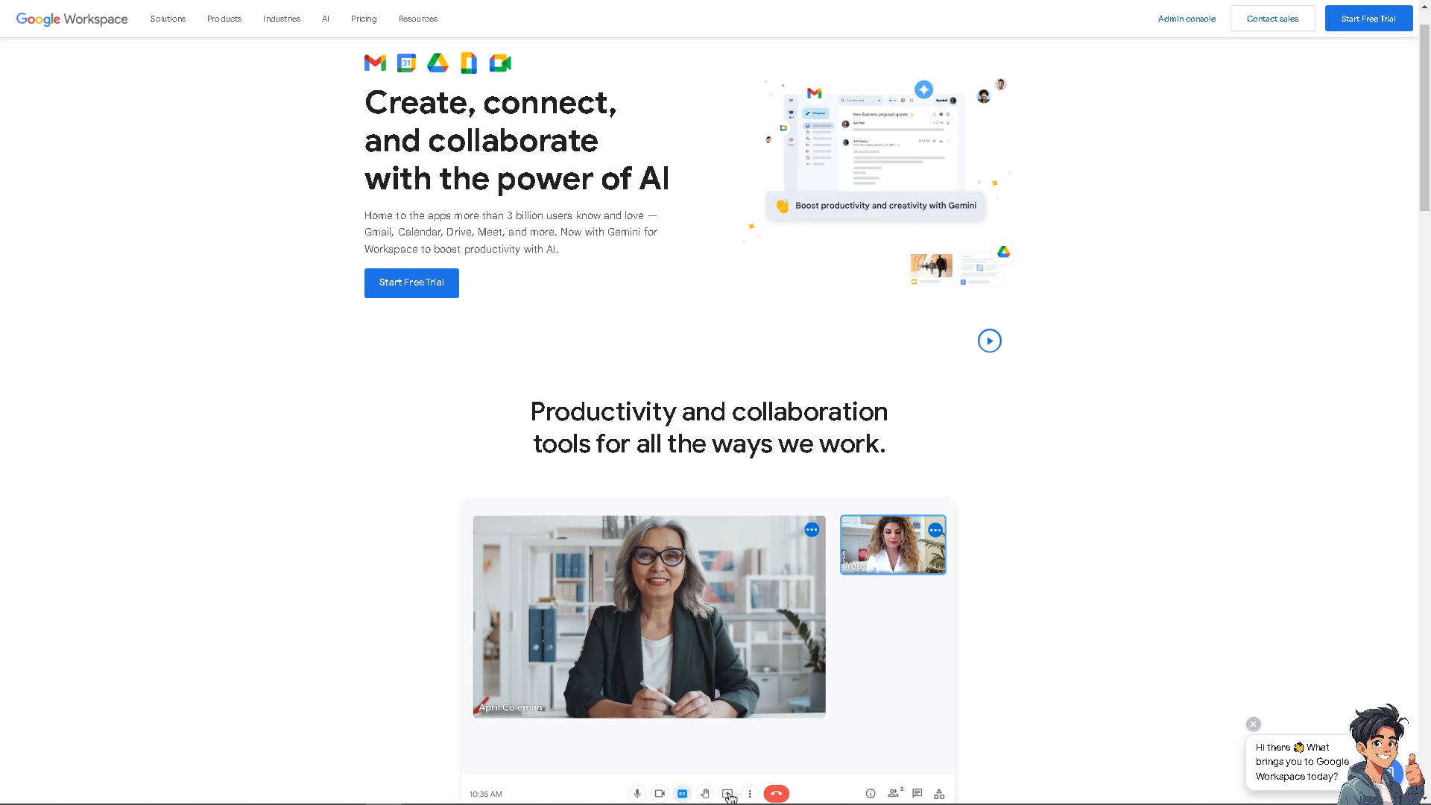
Step: Go from the Google Workspace homepage to the Google Drive product overview page
{"action": "left_click", "coordinate": [727, 791]}
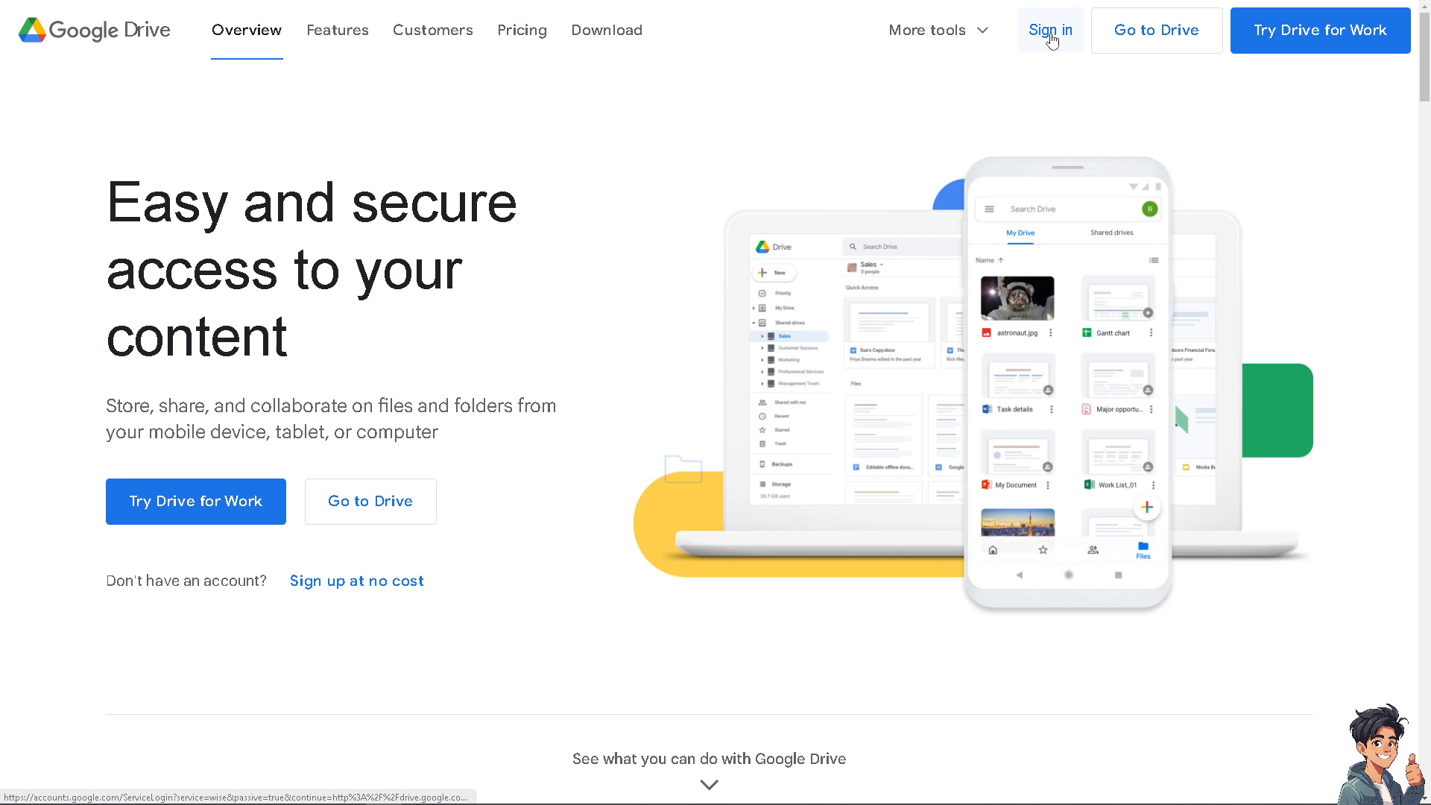
{"action": "mouse_move", "coordinate": [465, 144]}
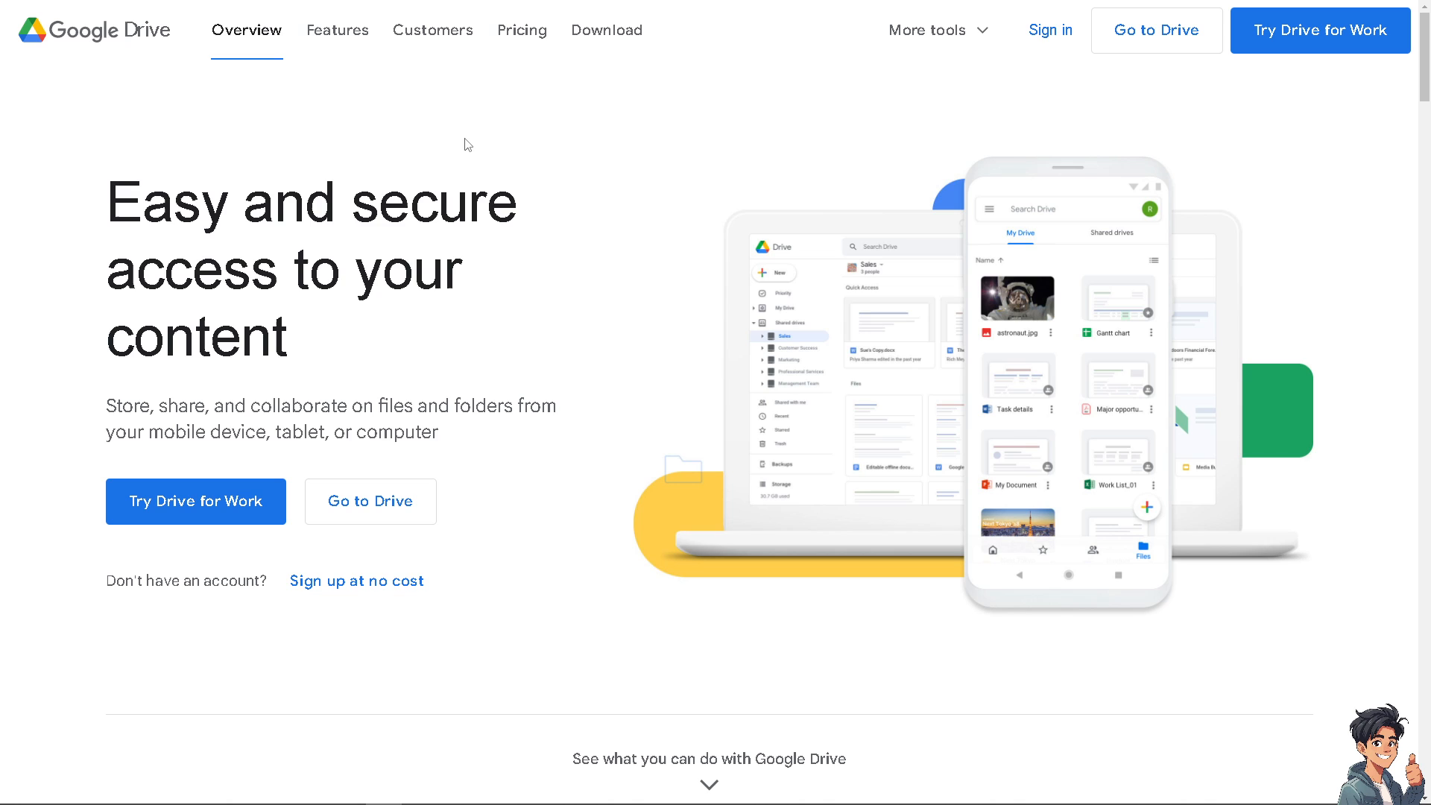
Step: Start sign-up 'For my personal use' and sign in to reach the My Drive file list
{"action": "left_click", "coordinate": [356, 579]}
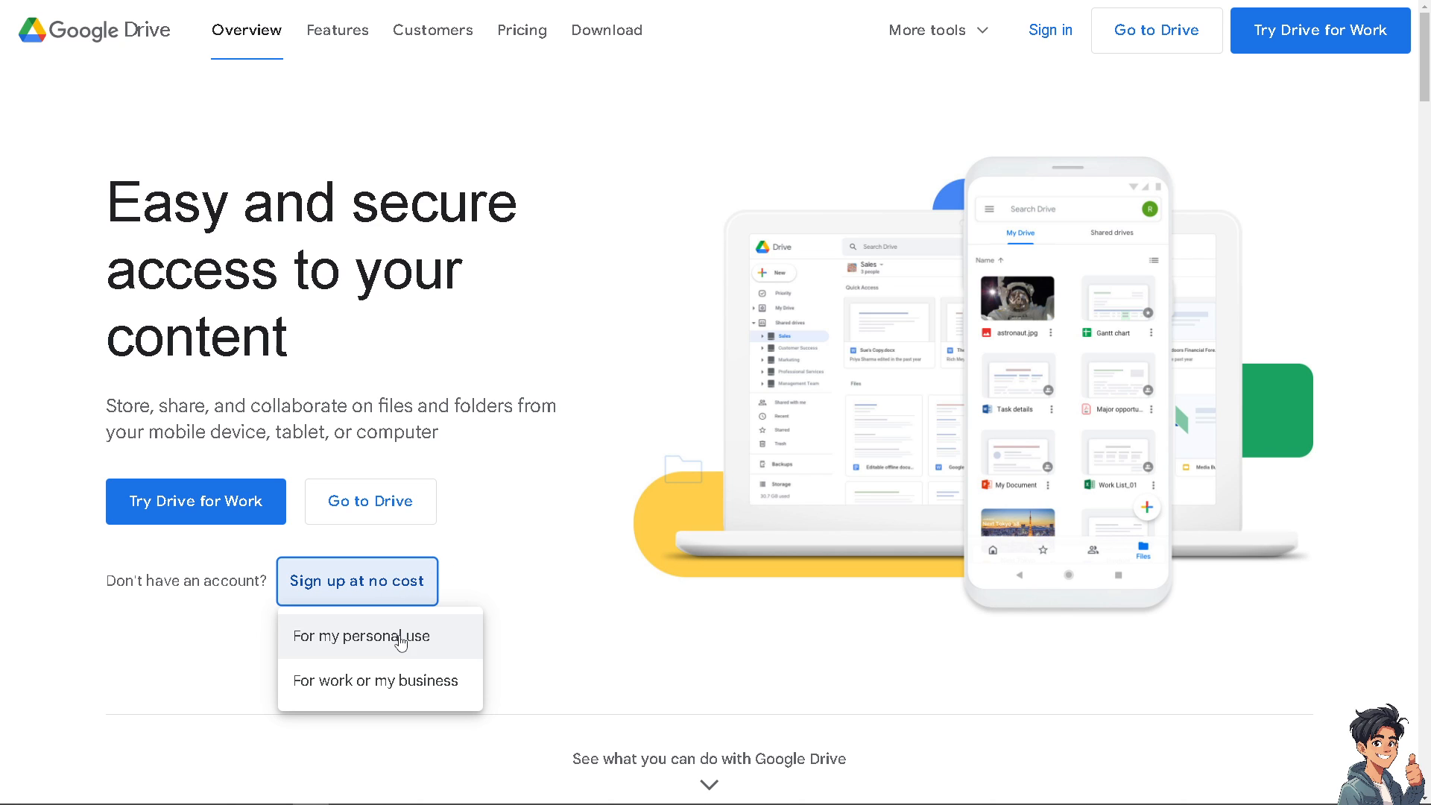
{"action": "left_click", "coordinate": [360, 635]}
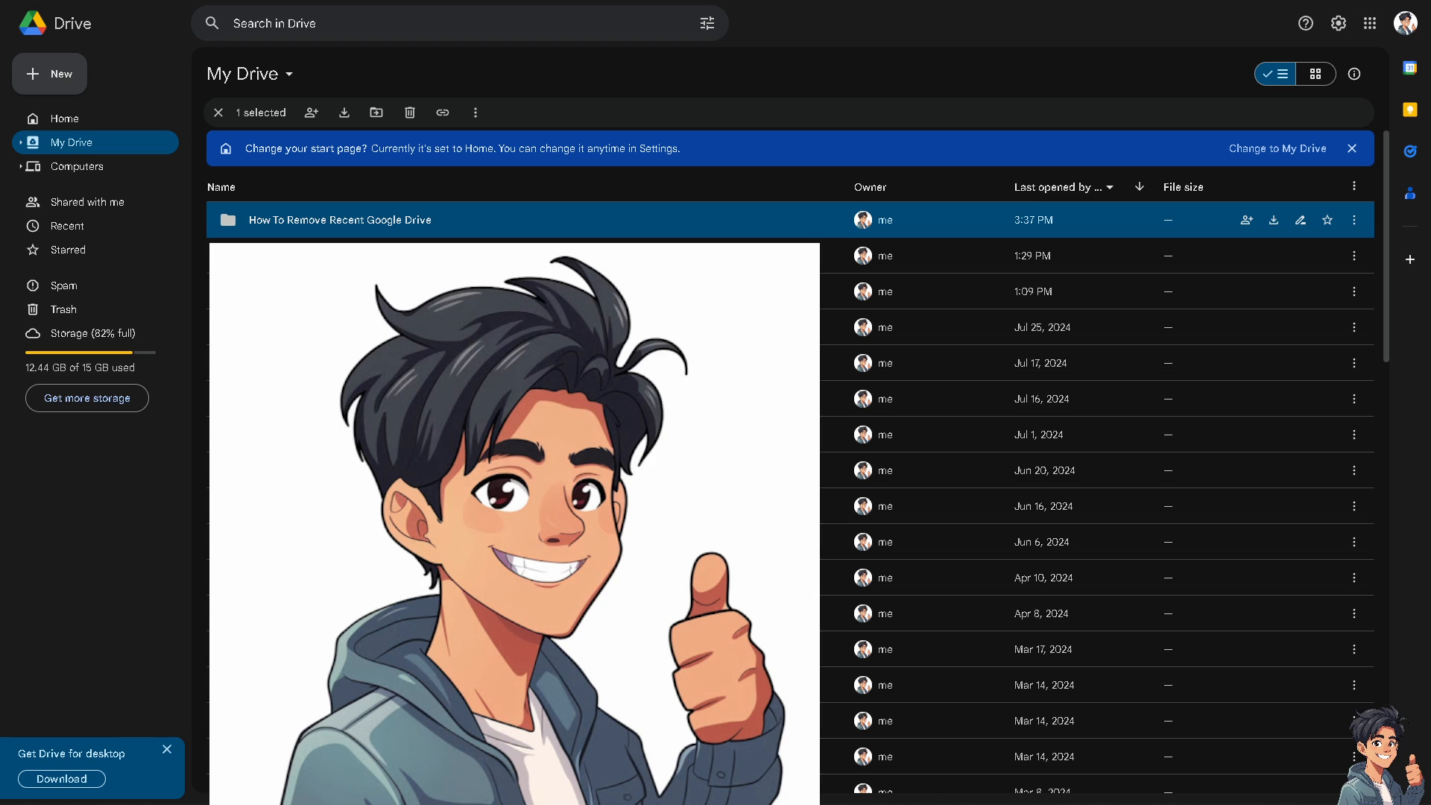
{"action": "mouse_move", "coordinate": [104, 119]}
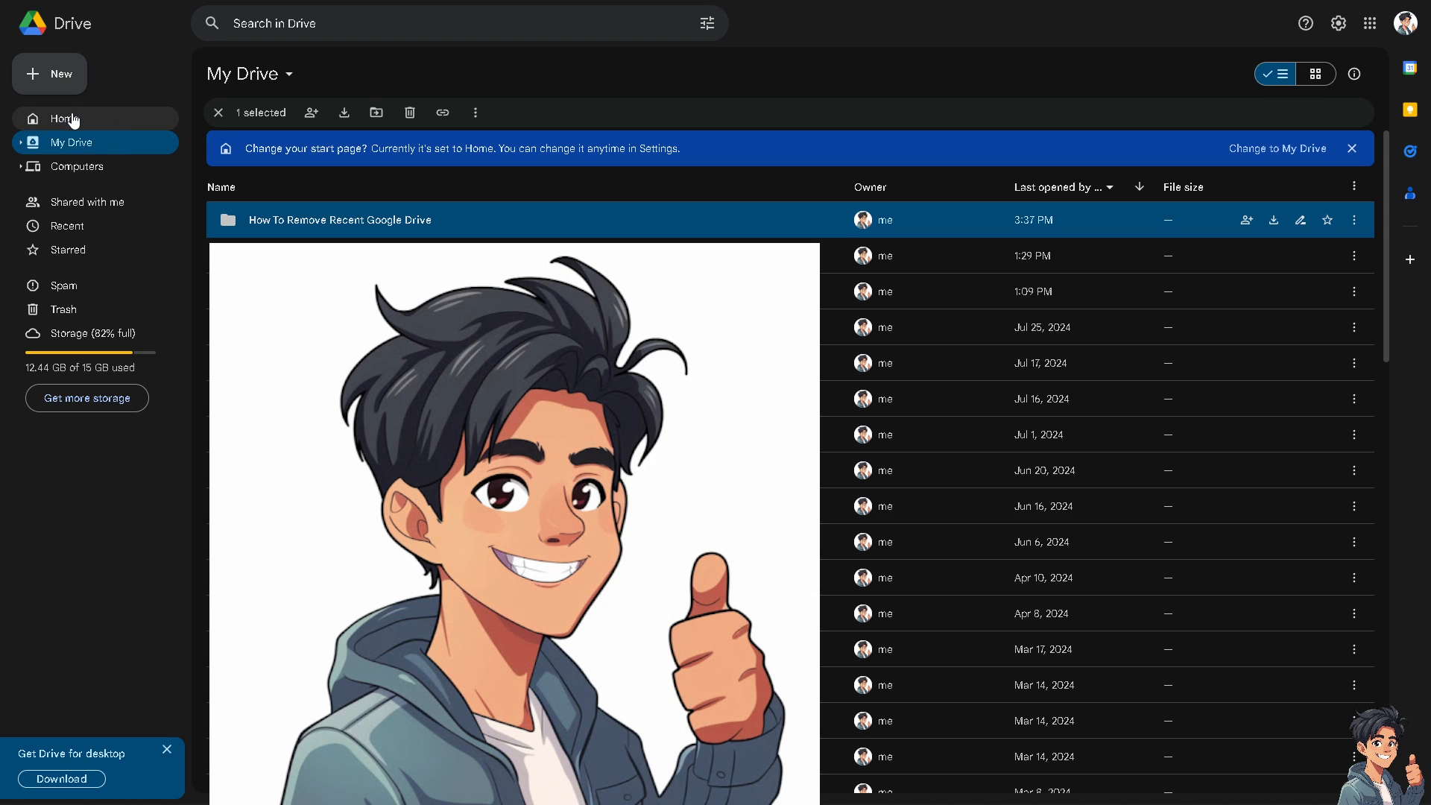
{"action": "mouse_move", "coordinate": [87, 231]}
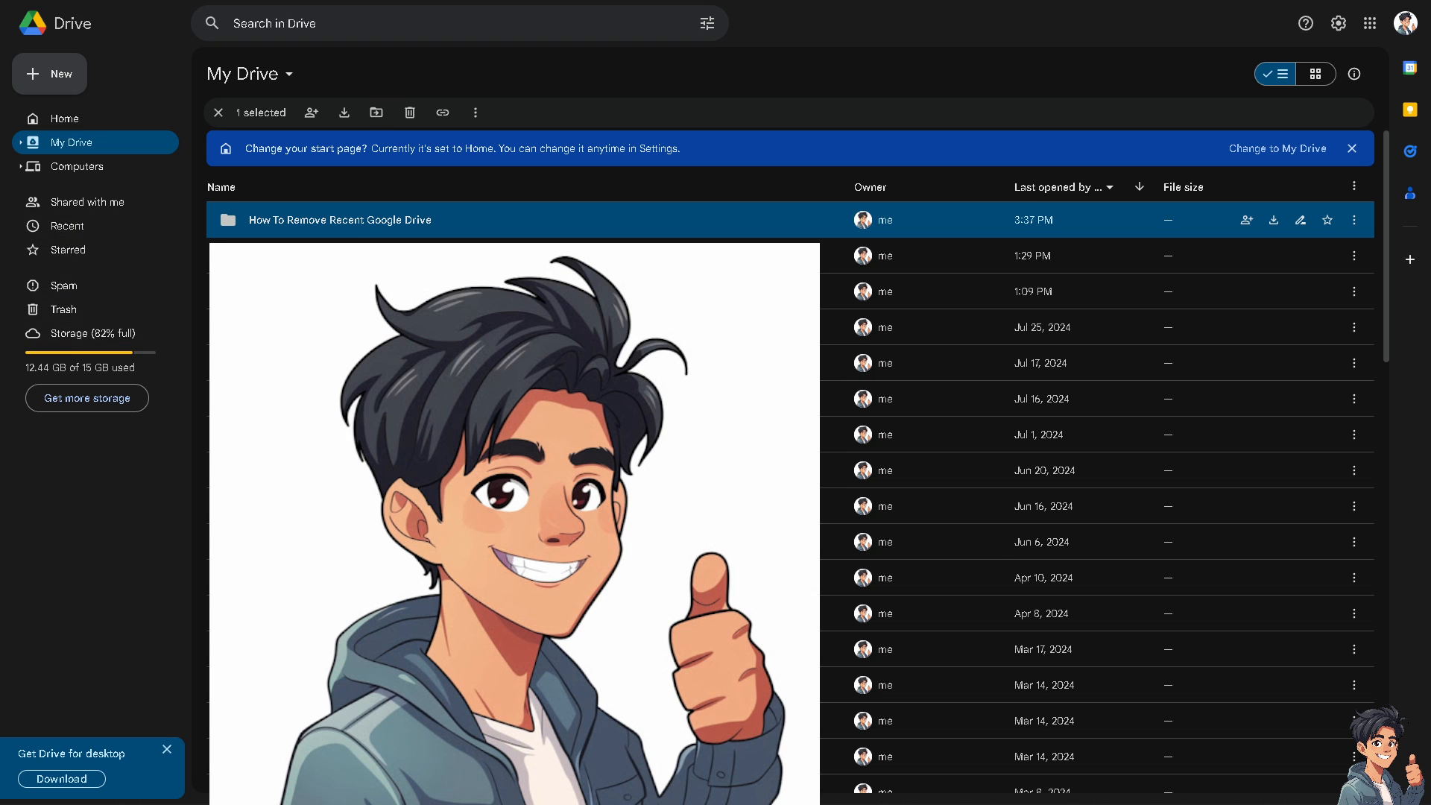
Step: Switch the sidebar view to Recent to list recently opened files
{"action": "left_click", "coordinate": [67, 225]}
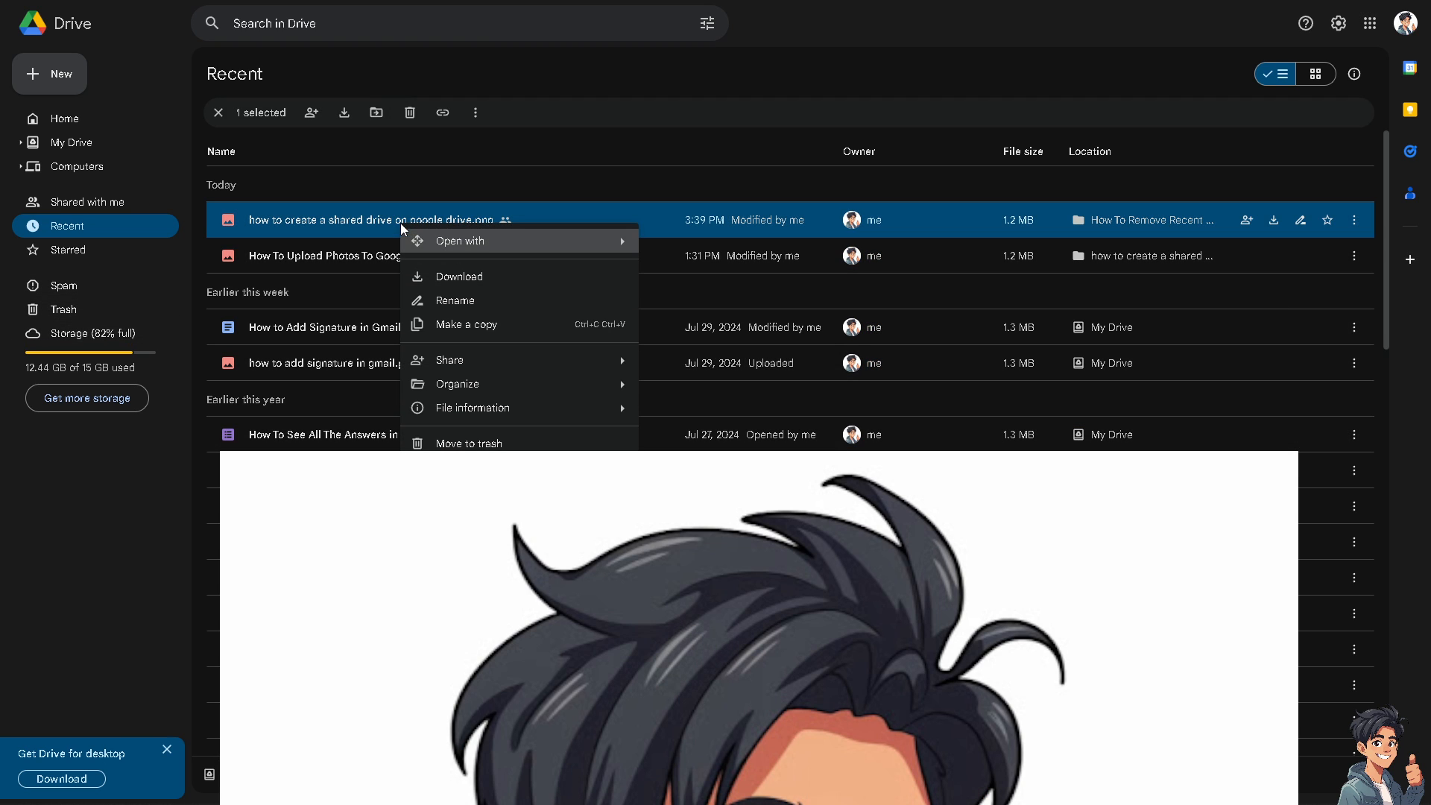
{"action": "mouse_move", "coordinate": [474, 409]}
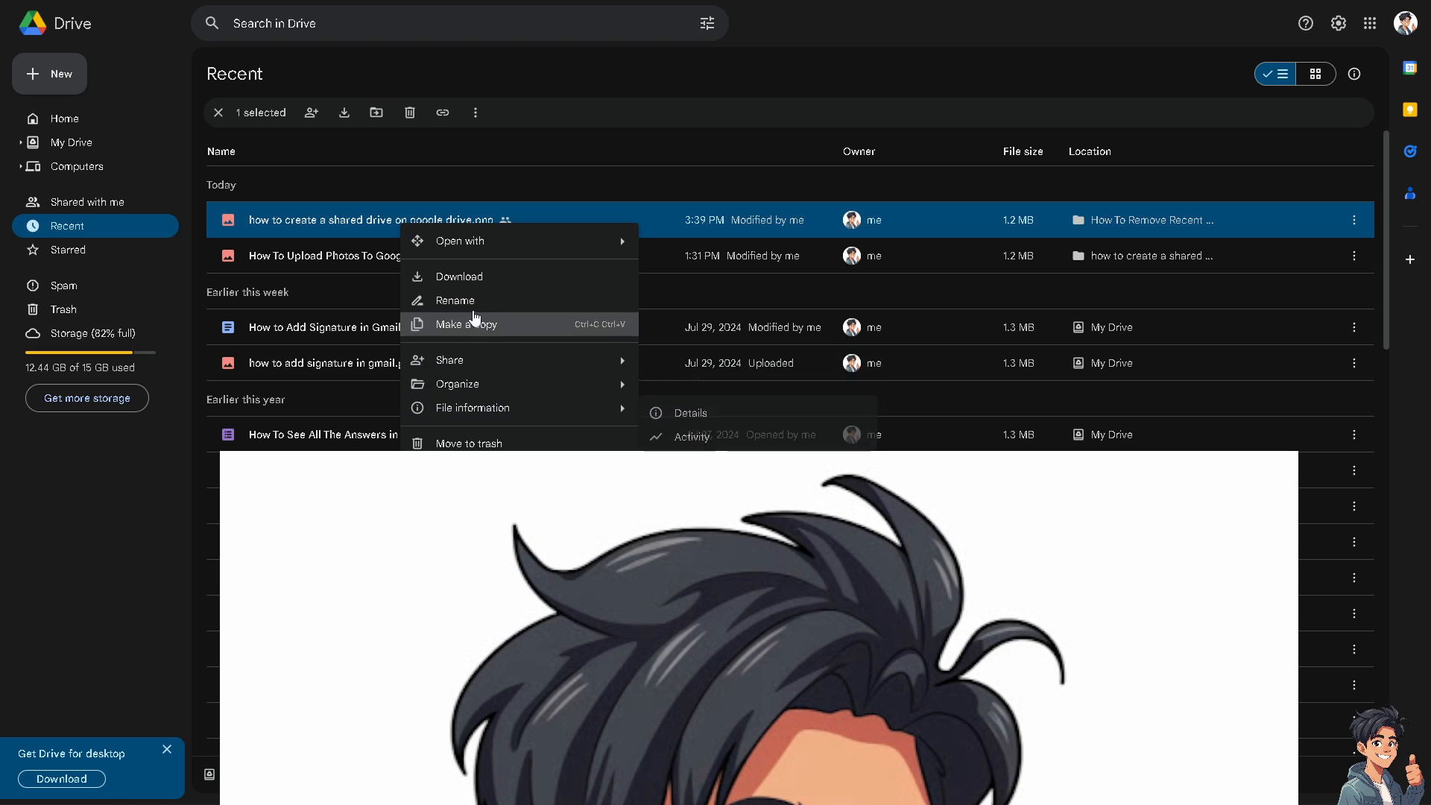
{"action": "mouse_move", "coordinate": [468, 442]}
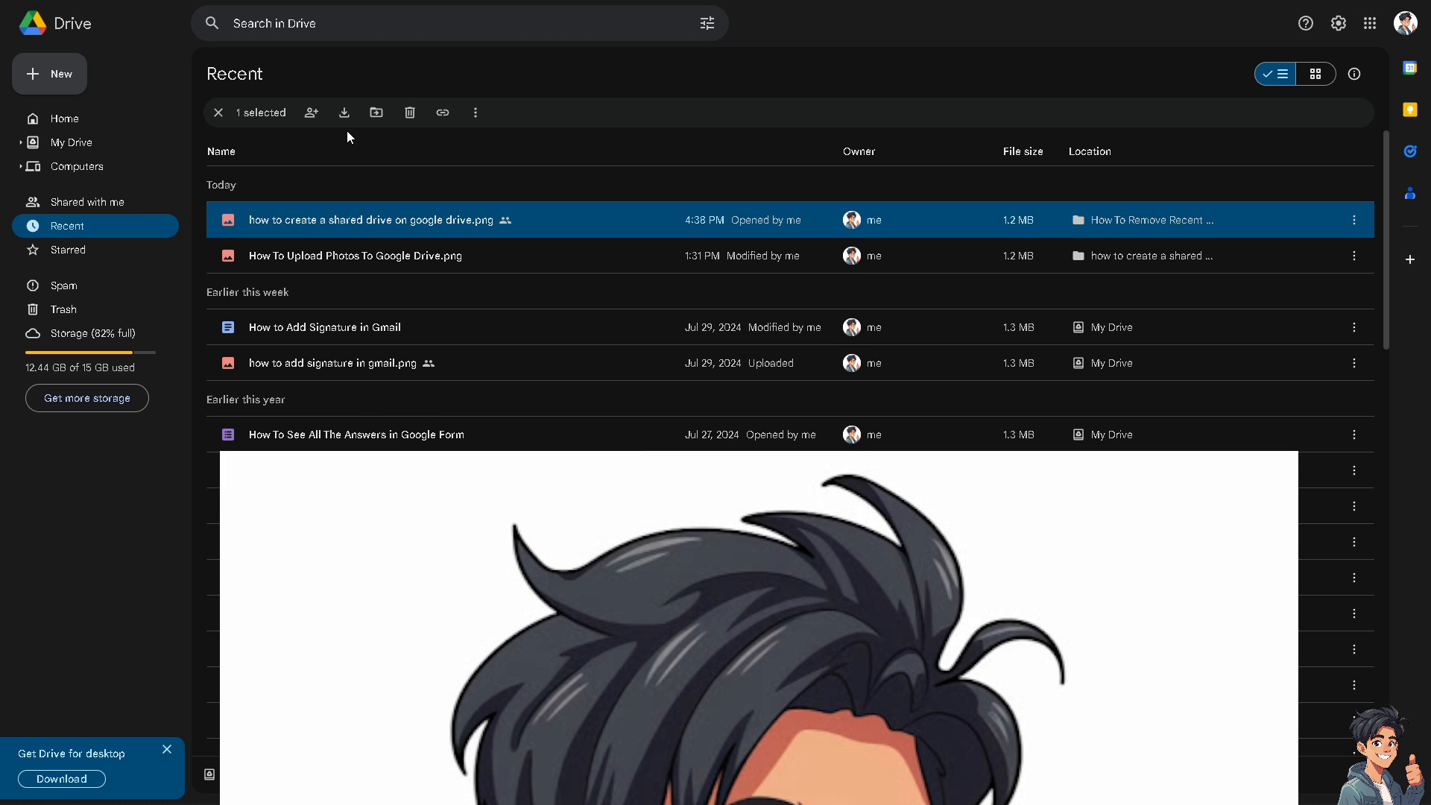
{"action": "mouse_move", "coordinate": [408, 112]}
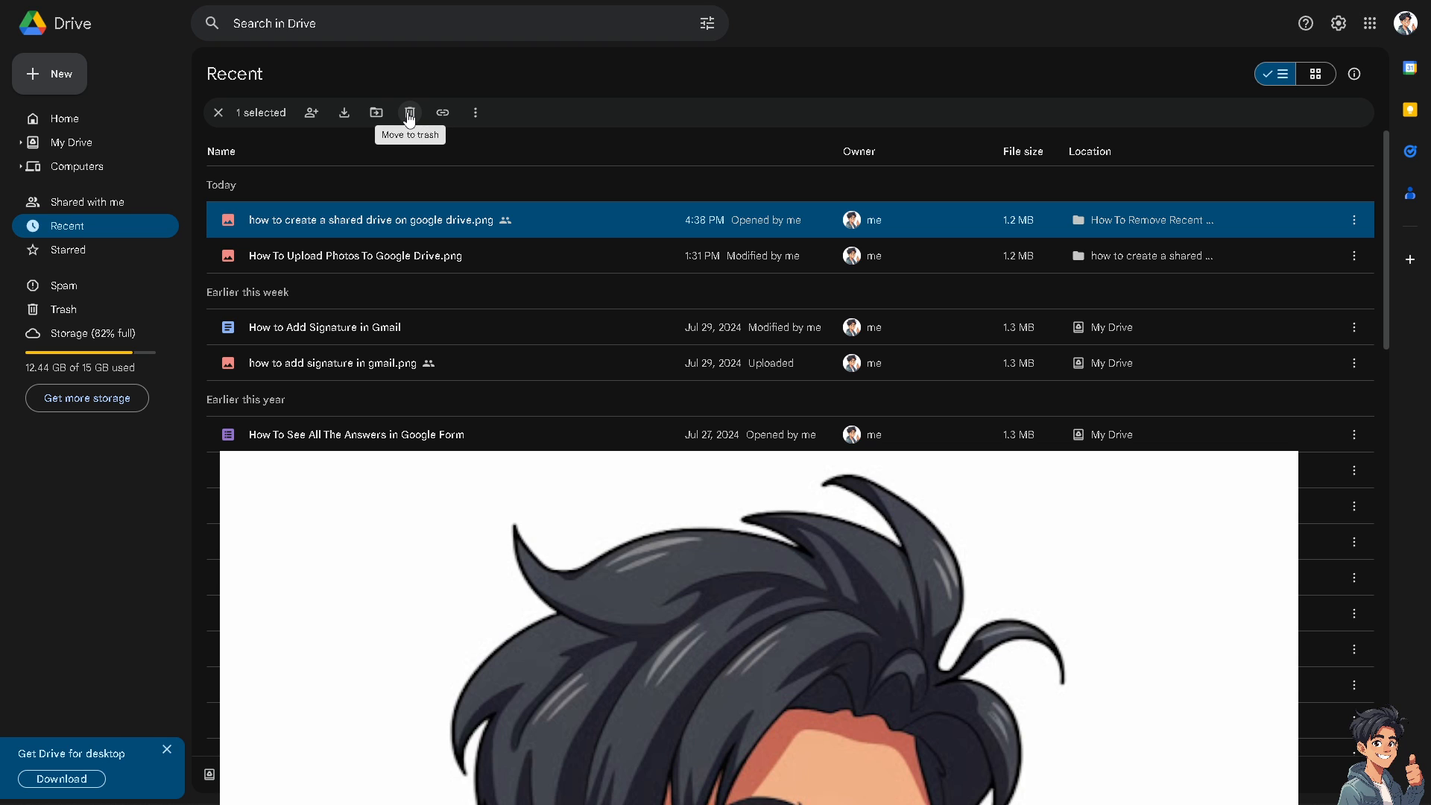
{"action": "mouse_move", "coordinate": [57, 316]}
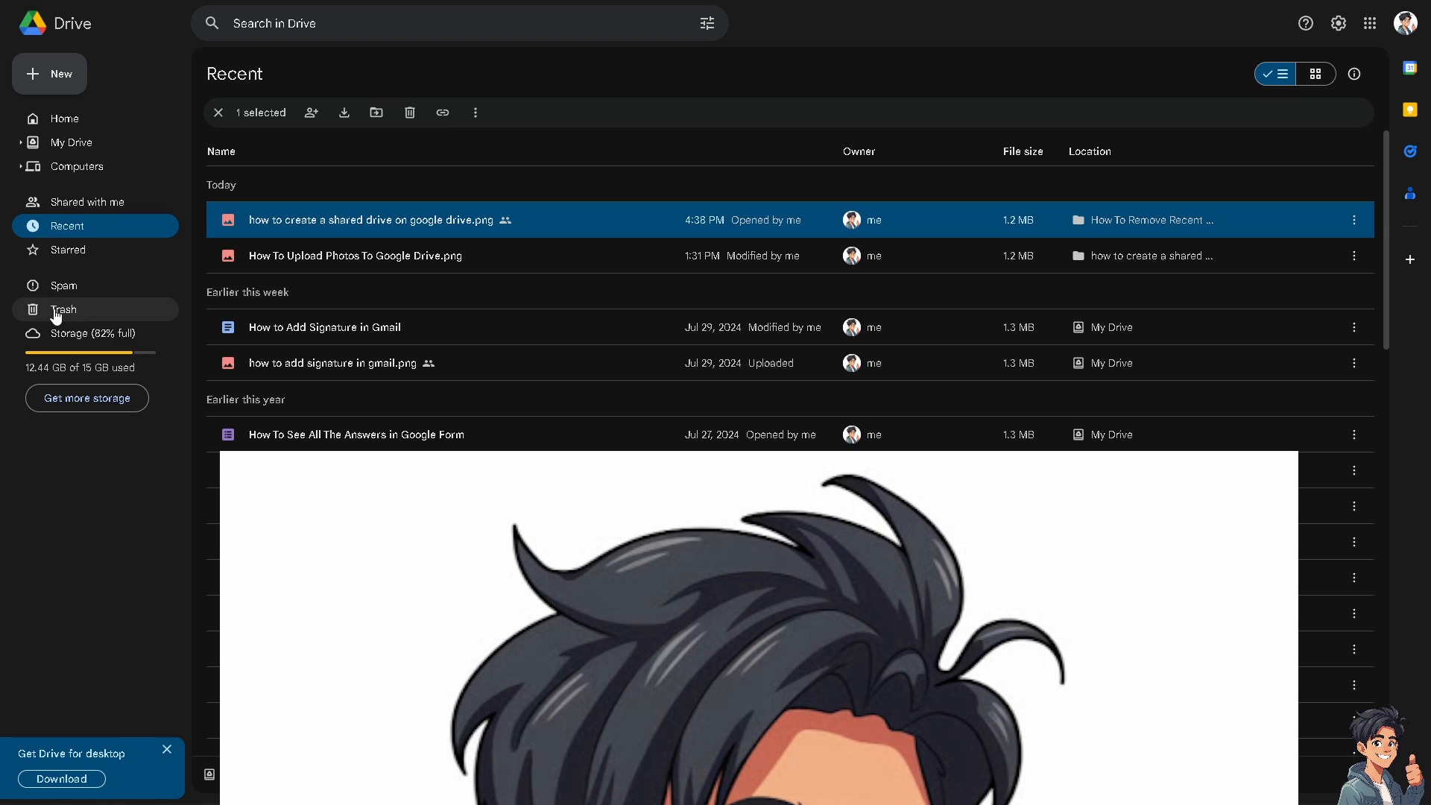
{"action": "mouse_move", "coordinate": [64, 310]}
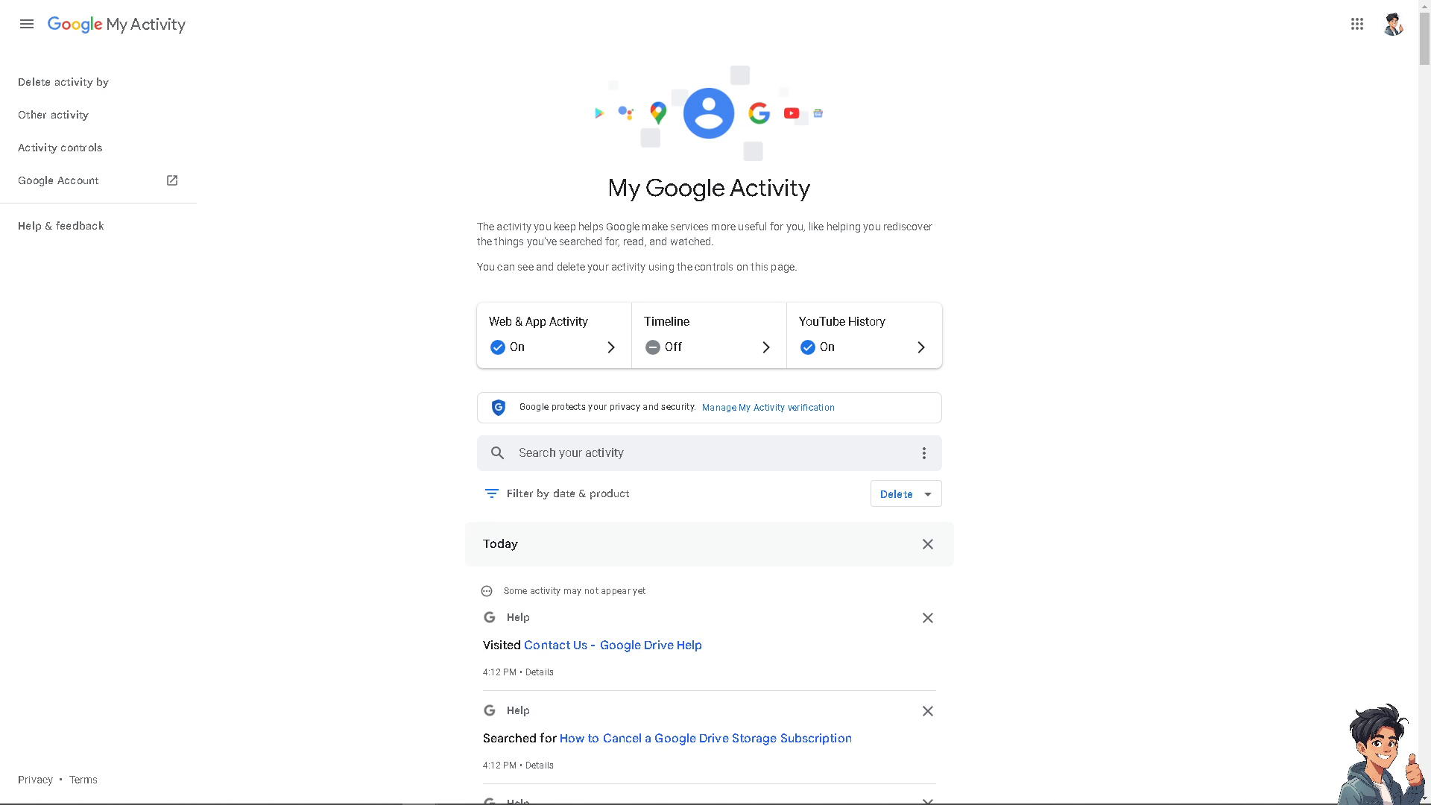
{"action": "mouse_move", "coordinate": [102, 259]}
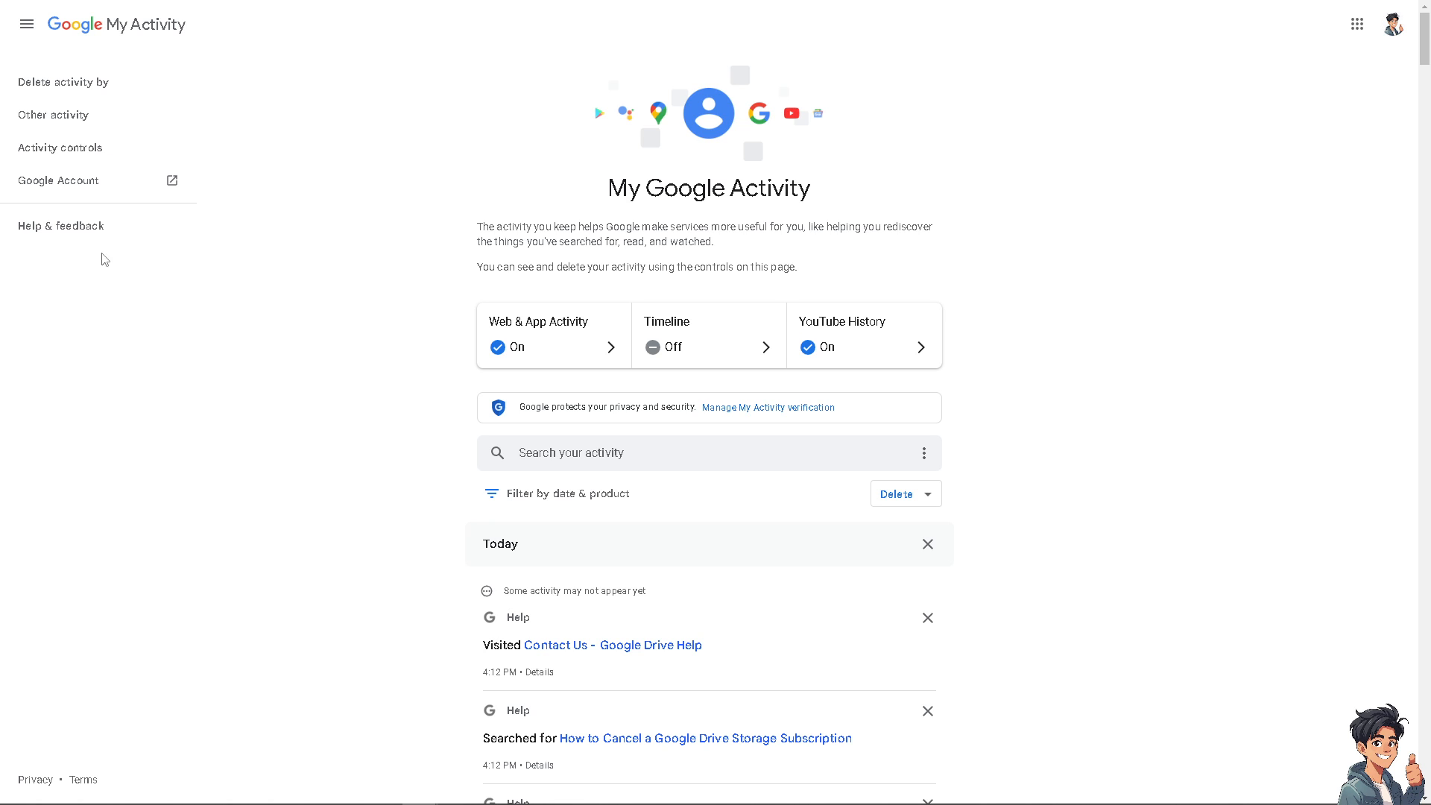
{"action": "mouse_move", "coordinate": [143, 57]}
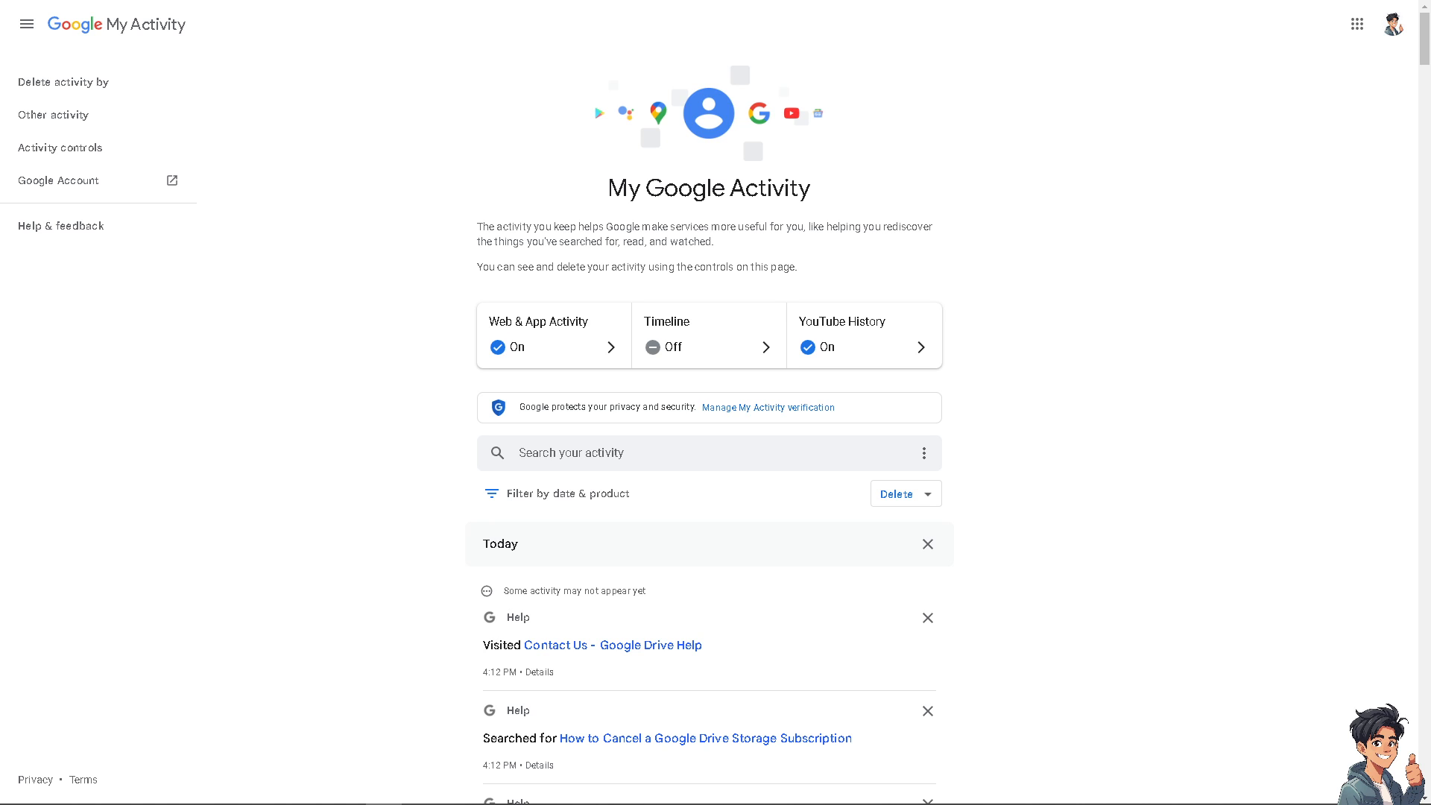
Step: Search Drive Help for 'How To Remove Recent Google Drive' and review the results
{"action": "left_click", "coordinate": [612, 644]}
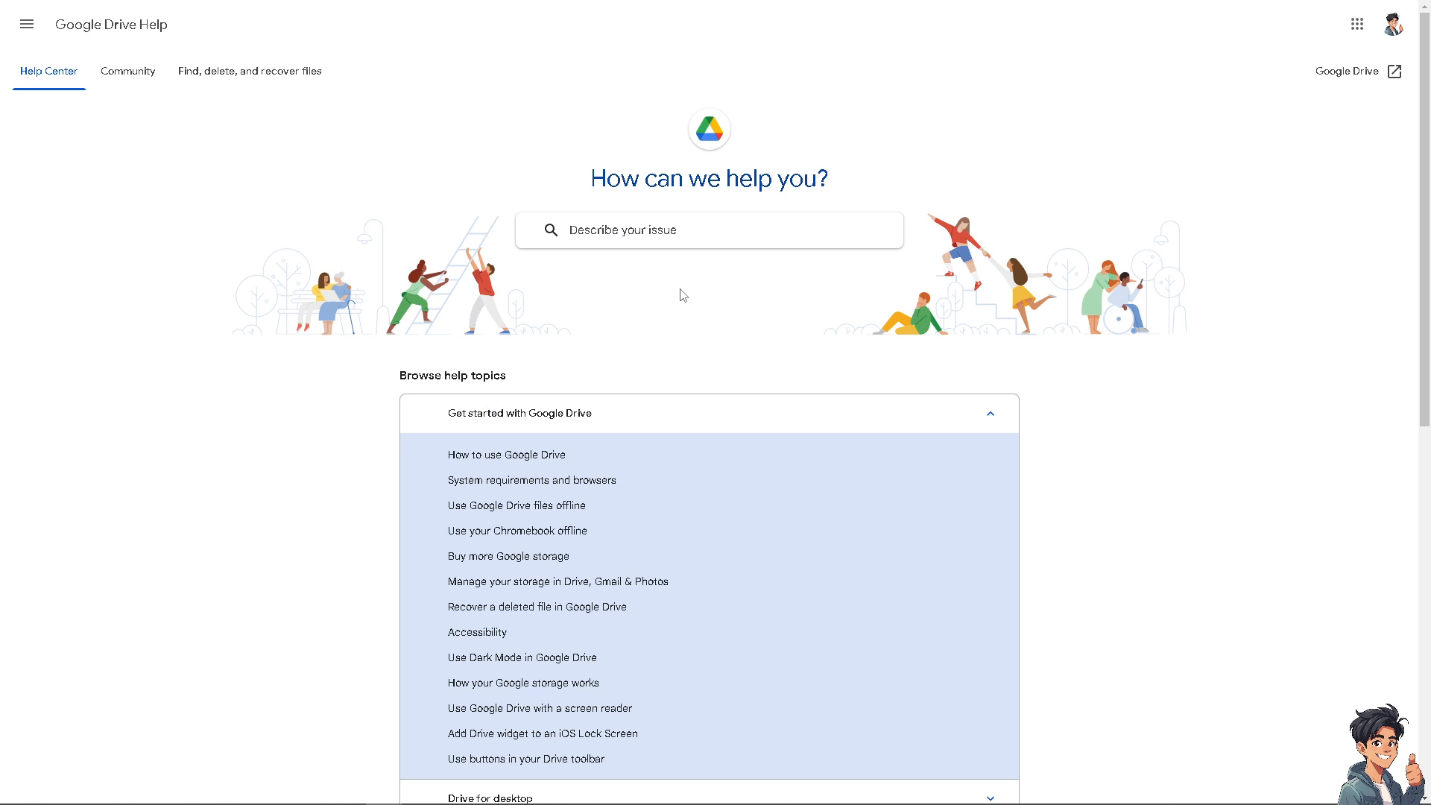
{"action": "type", "text": "How To Remove Recent Google Drive"}
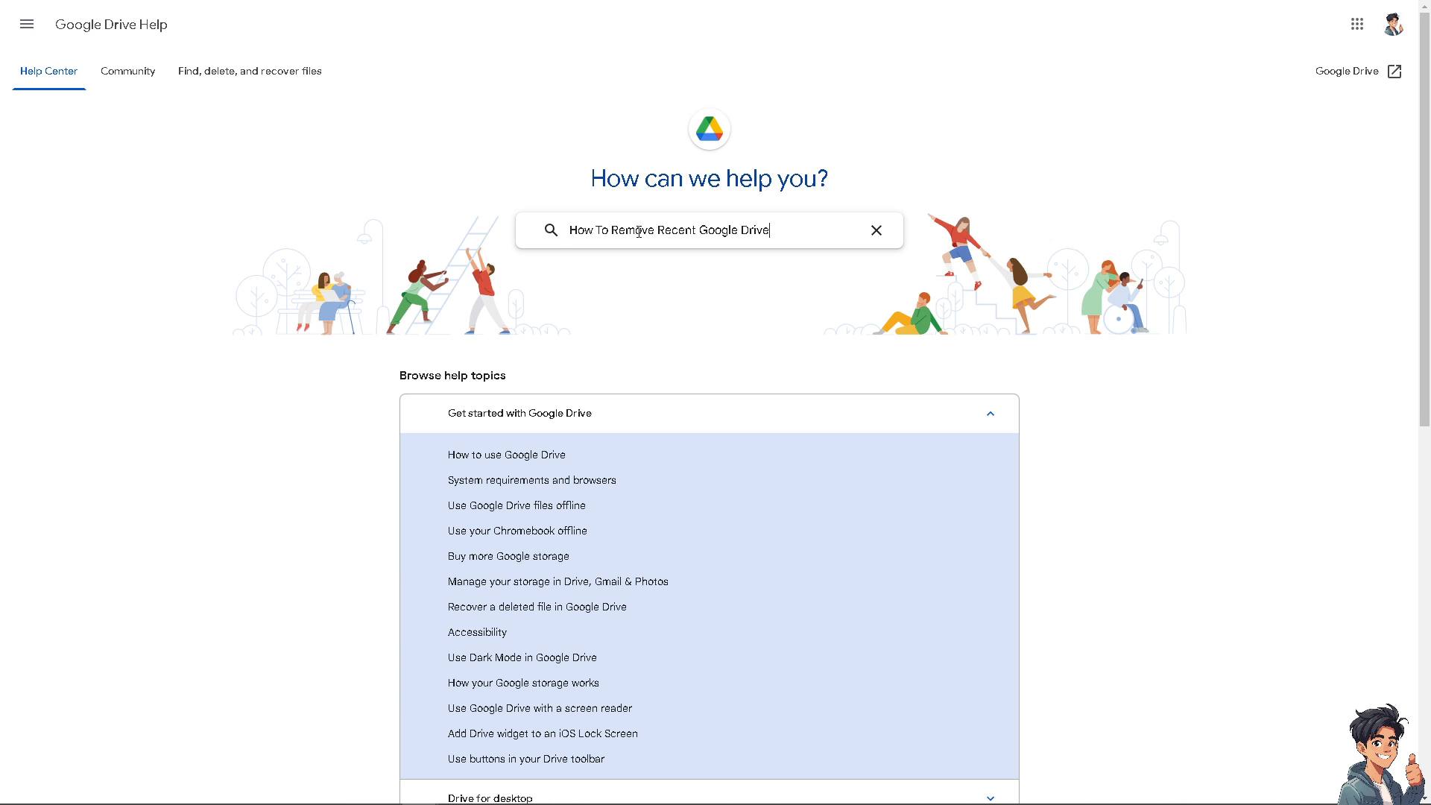
{"action": "mouse_move", "coordinate": [590, 306]}
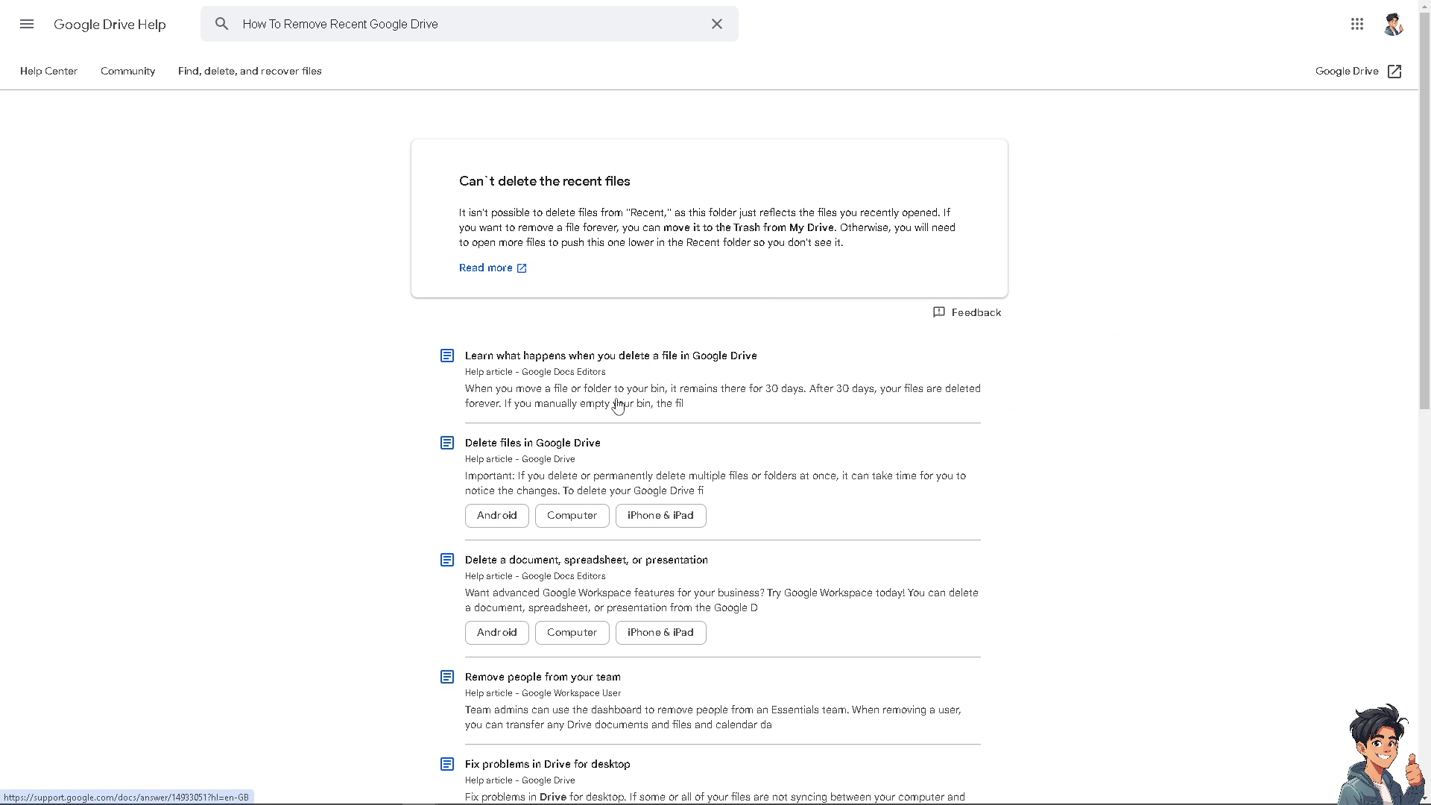
{"action": "scroll", "scroll_direction": "down", "scroll_amount": 3}
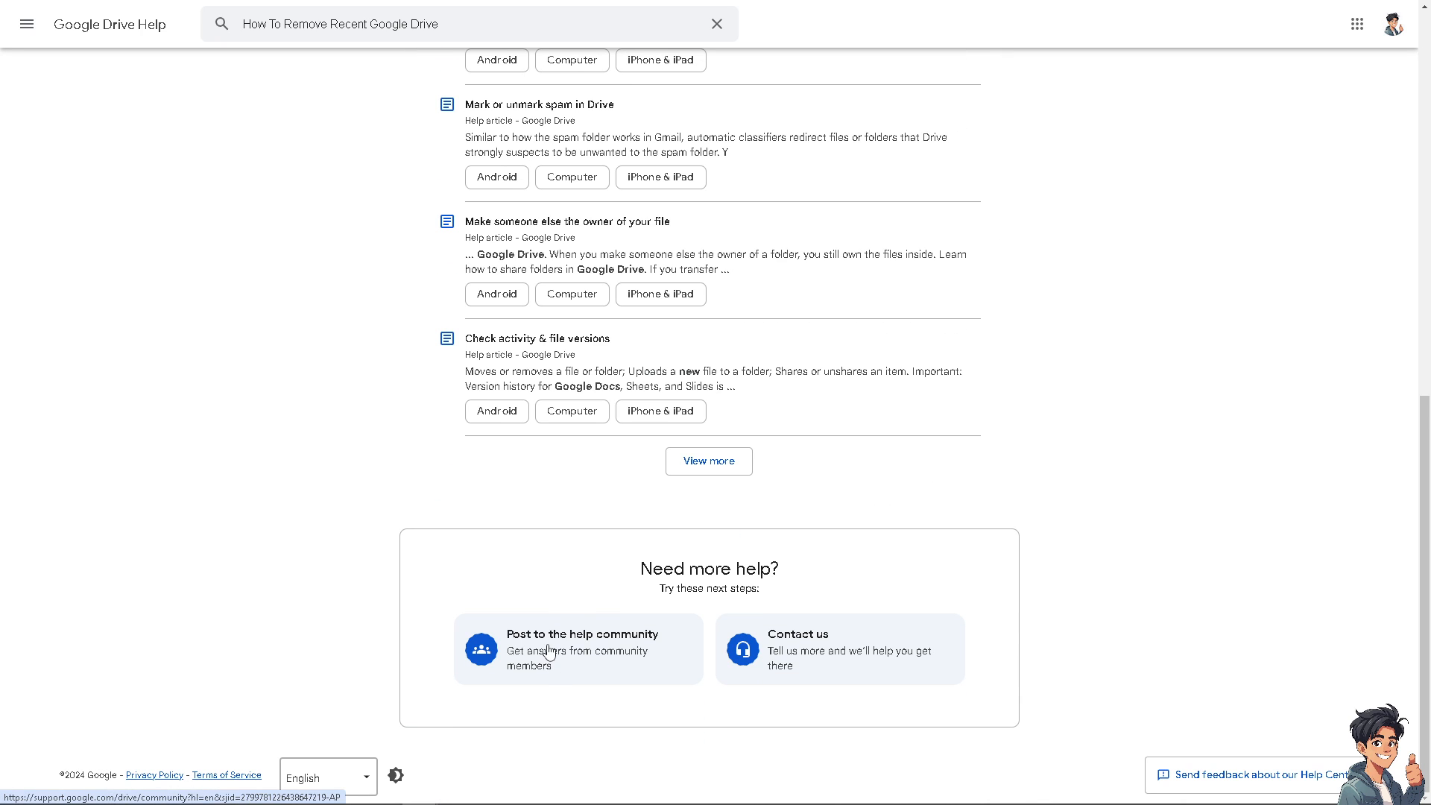
Step: Begin a help-community question with summary 'How To Remove Recent Google Drive'
{"action": "left_click", "coordinate": [581, 648]}
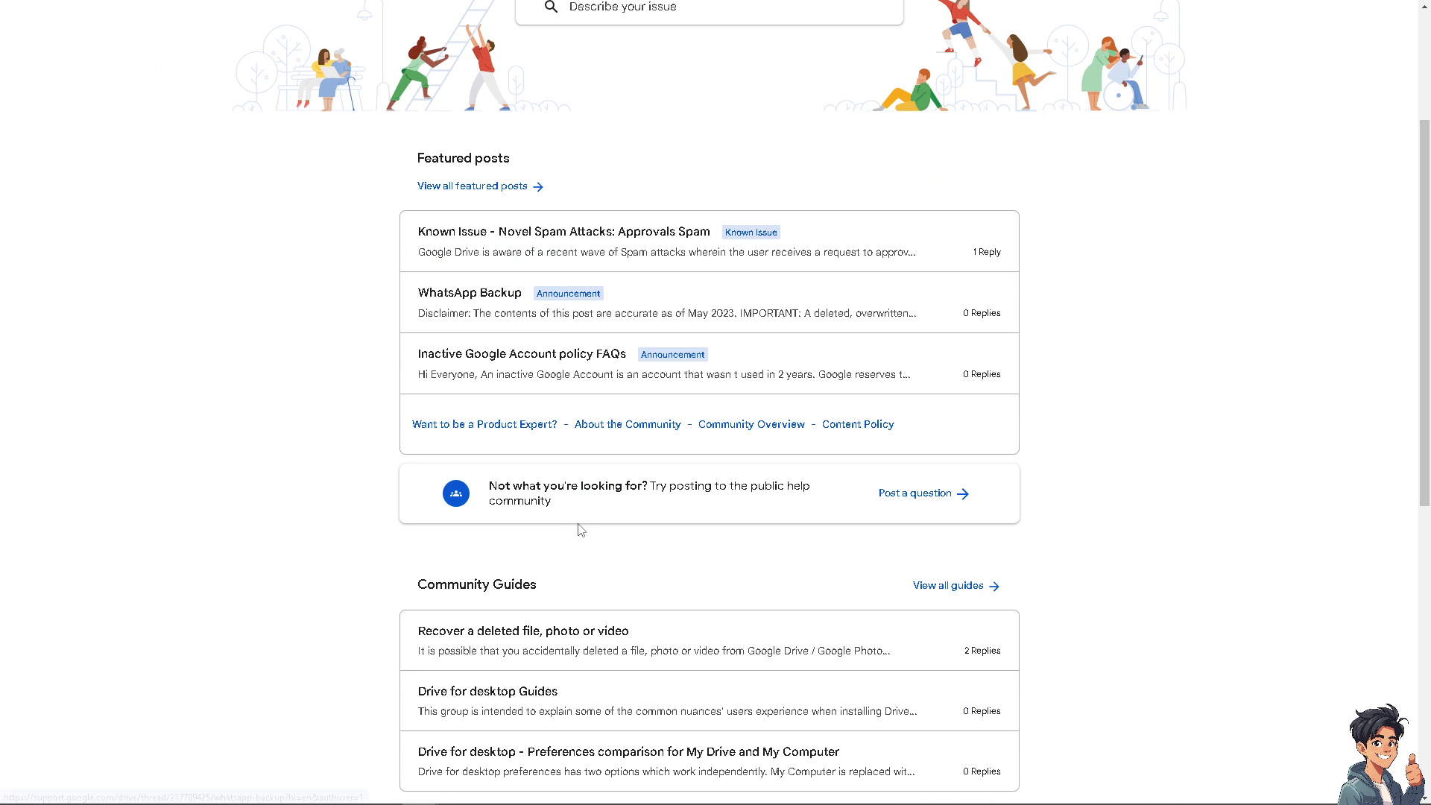
{"action": "scroll", "scroll_direction": "down", "scroll_amount": 3}
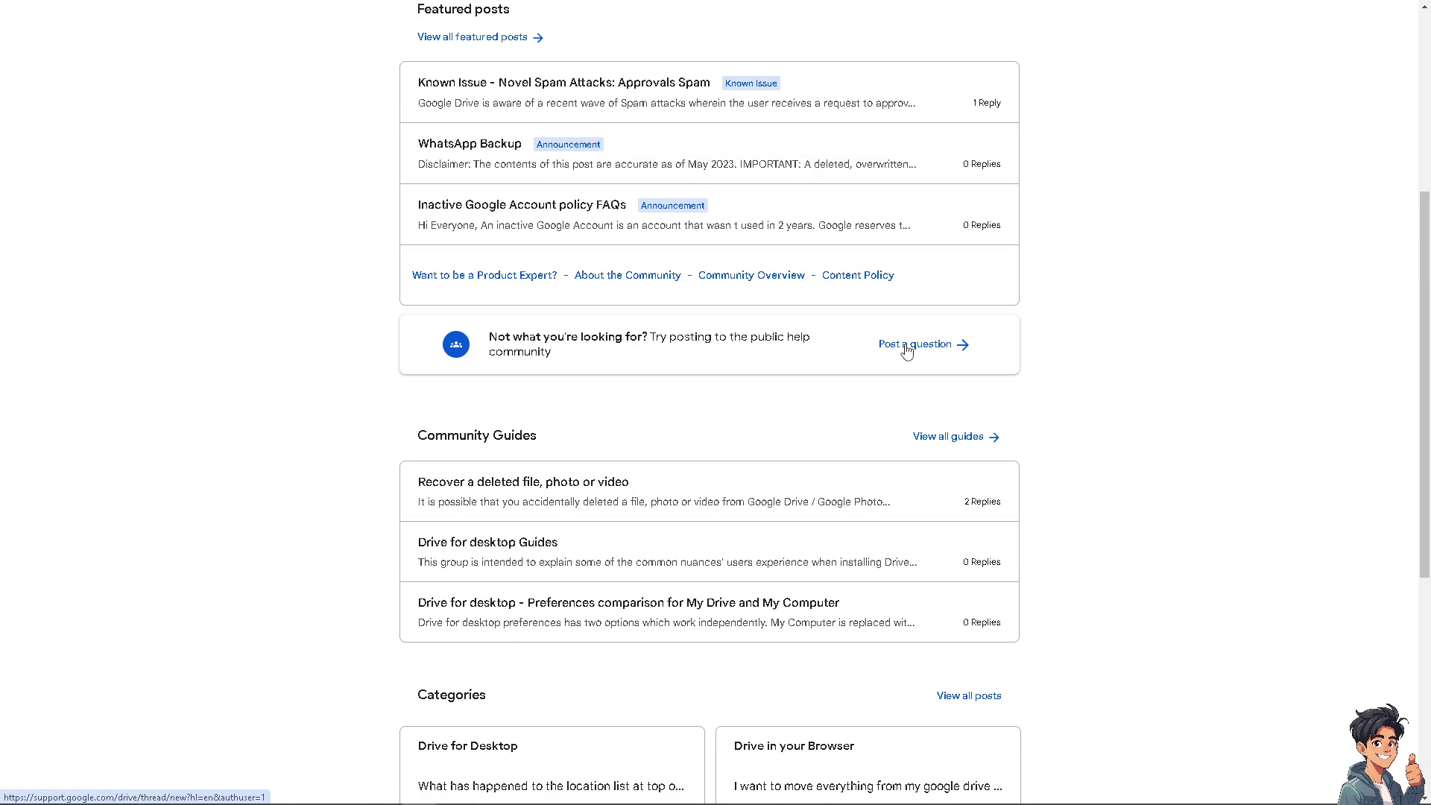
{"action": "left_click", "coordinate": [917, 344]}
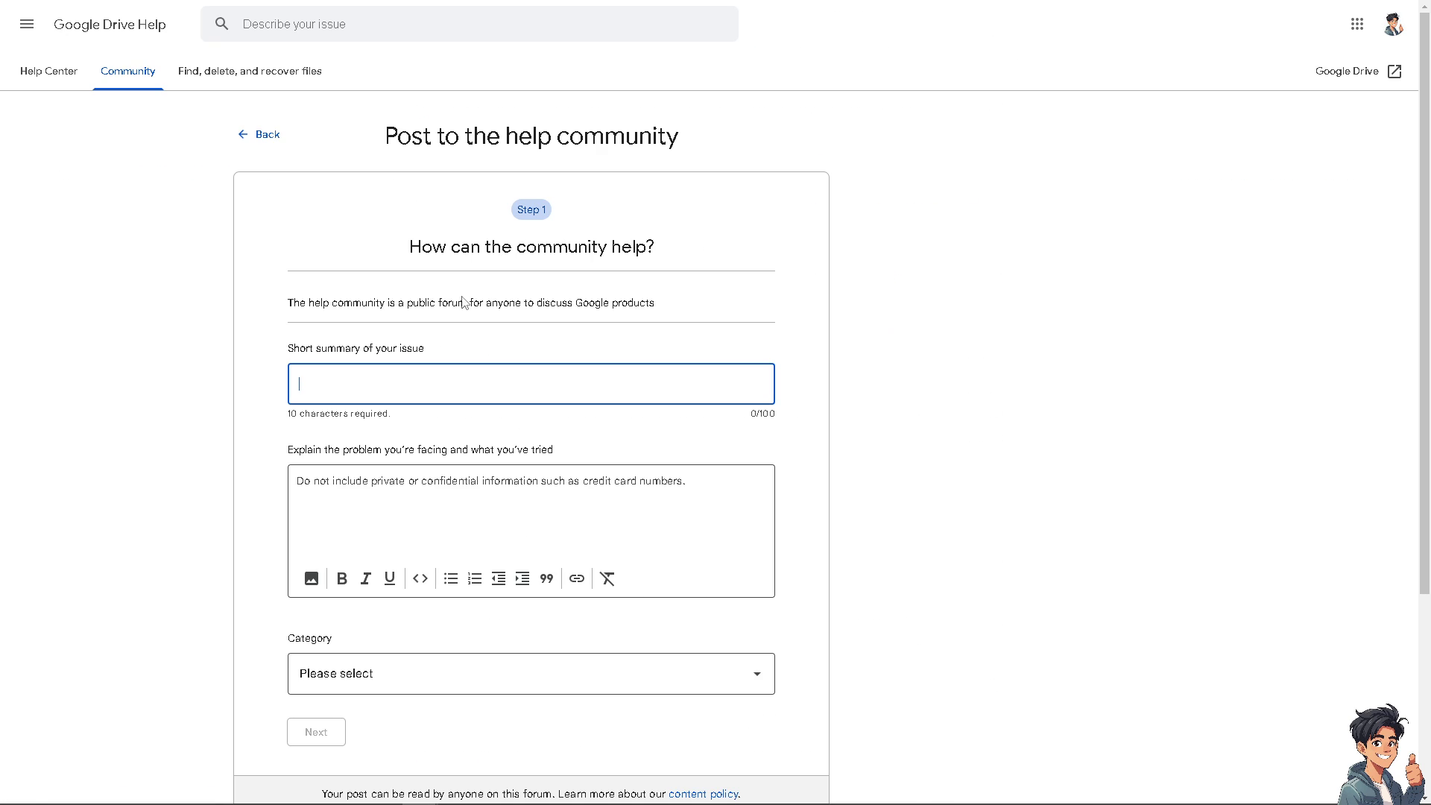
{"action": "type", "text": "How To Remove Recent Google Drive"}
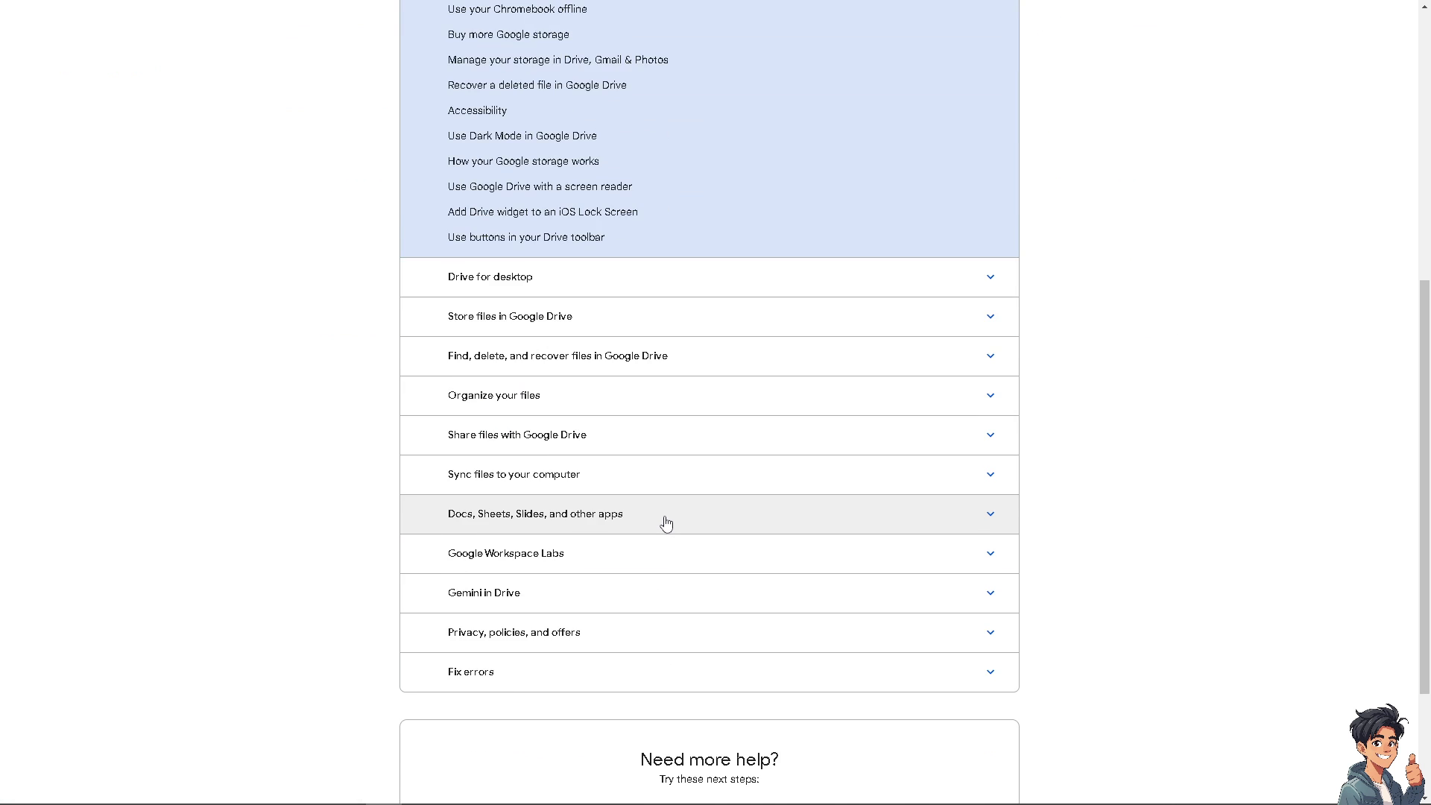
Step: Fill the Contact Us request with 'How To Remove Recent Google Drive', then return to Drive's Recent tab
{"action": "scroll", "scroll_direction": "down", "scroll_amount": 3}
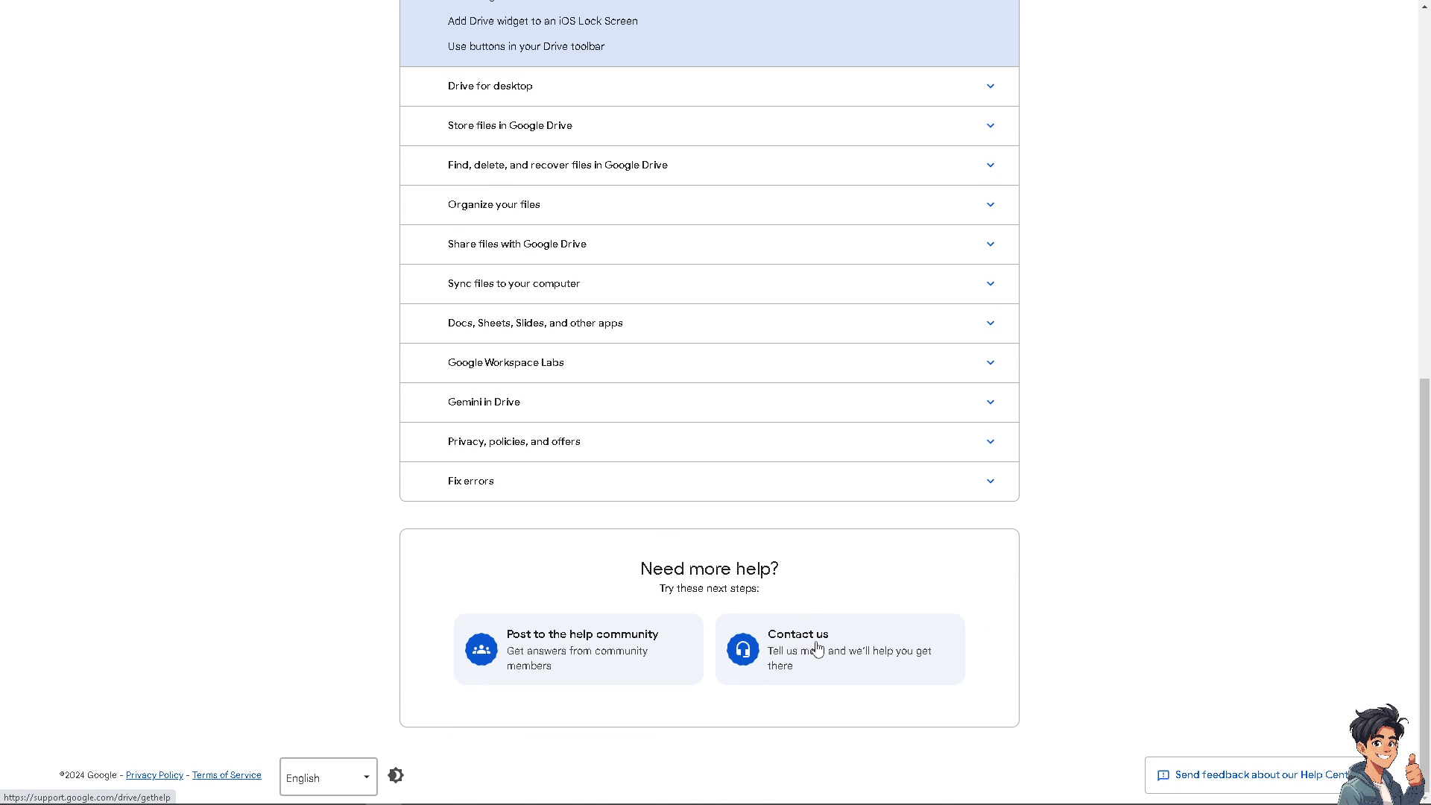
{"action": "left_click", "coordinate": [795, 635]}
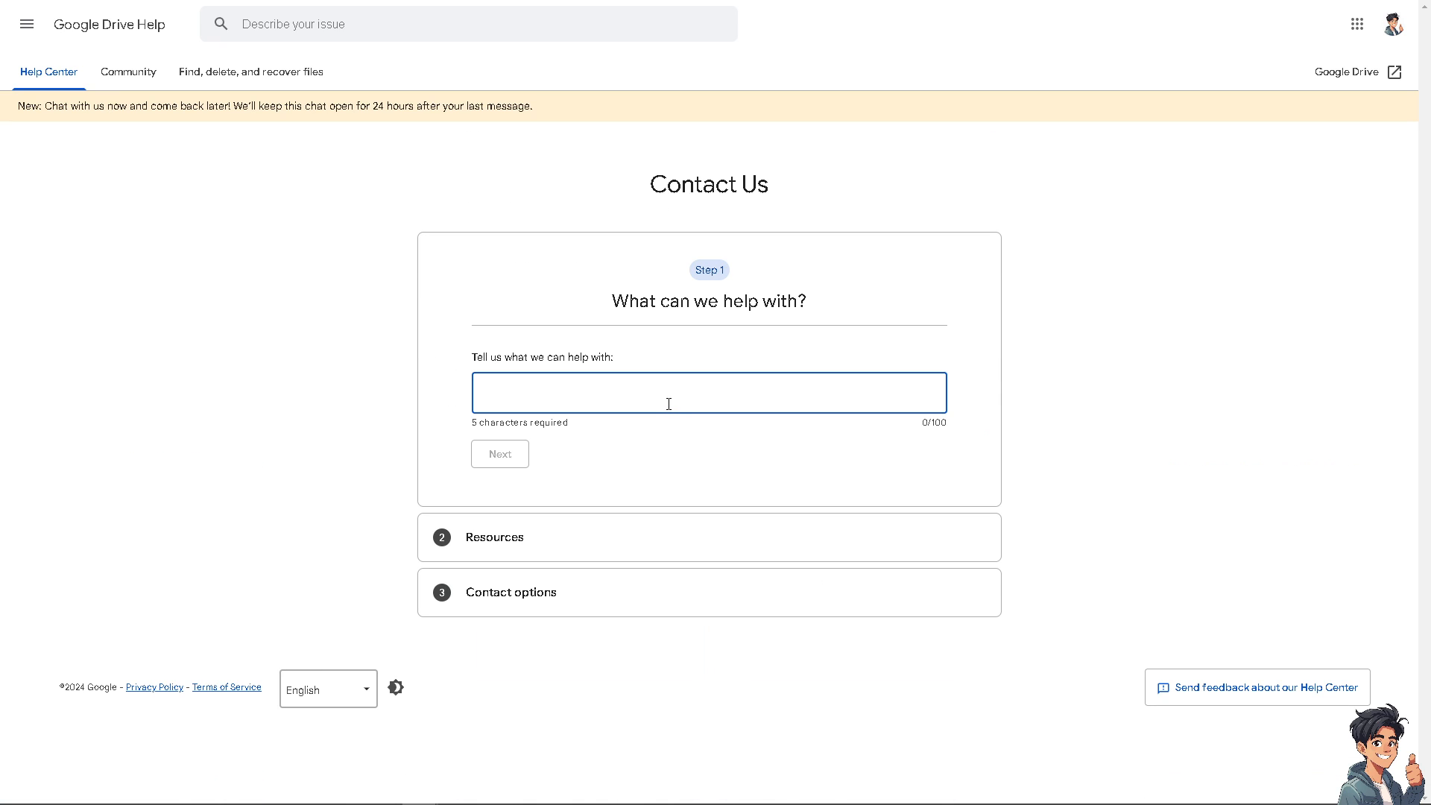
{"action": "type", "text": "How To Remove Recent Google Drive"}
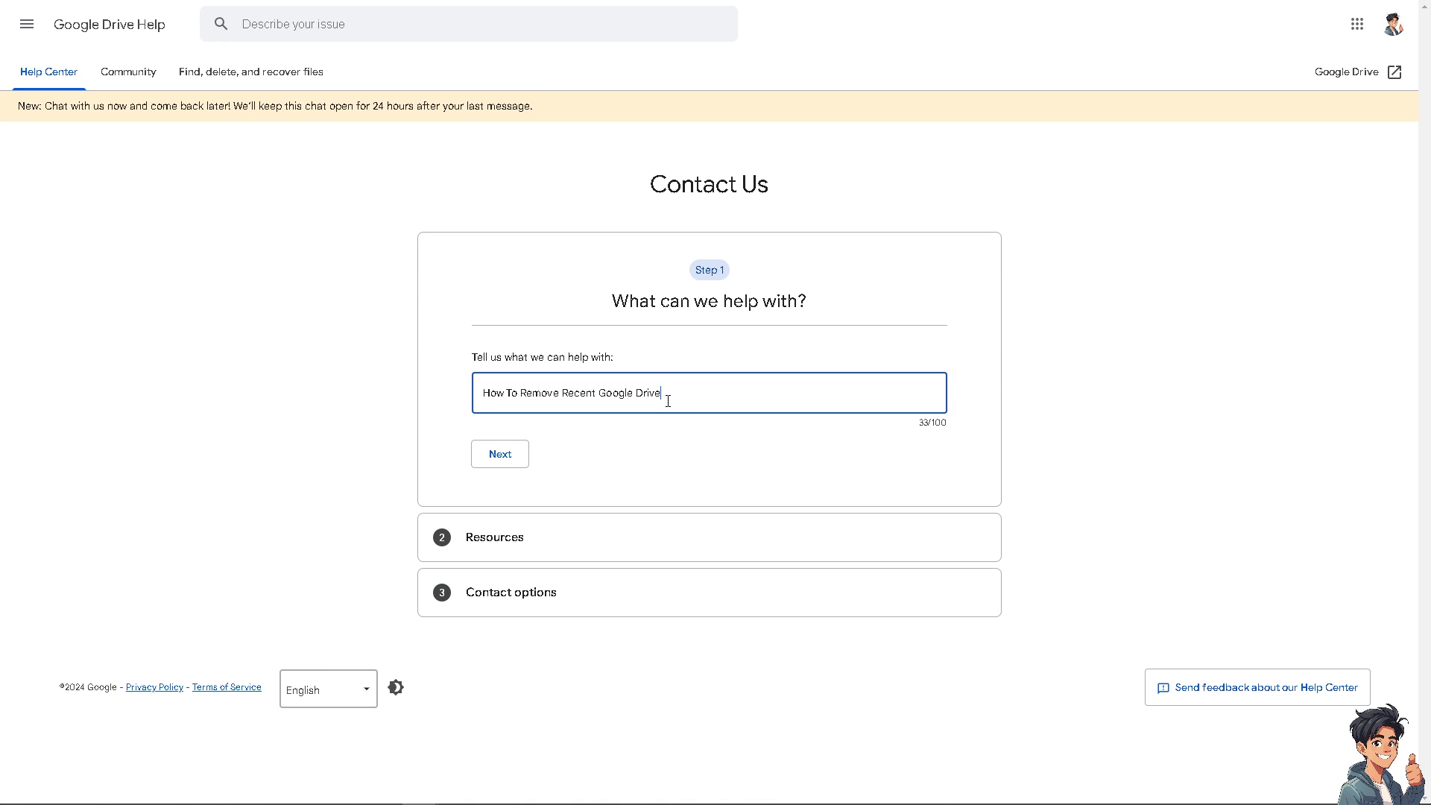
{"action": "mouse_move", "coordinate": [180, 180]}
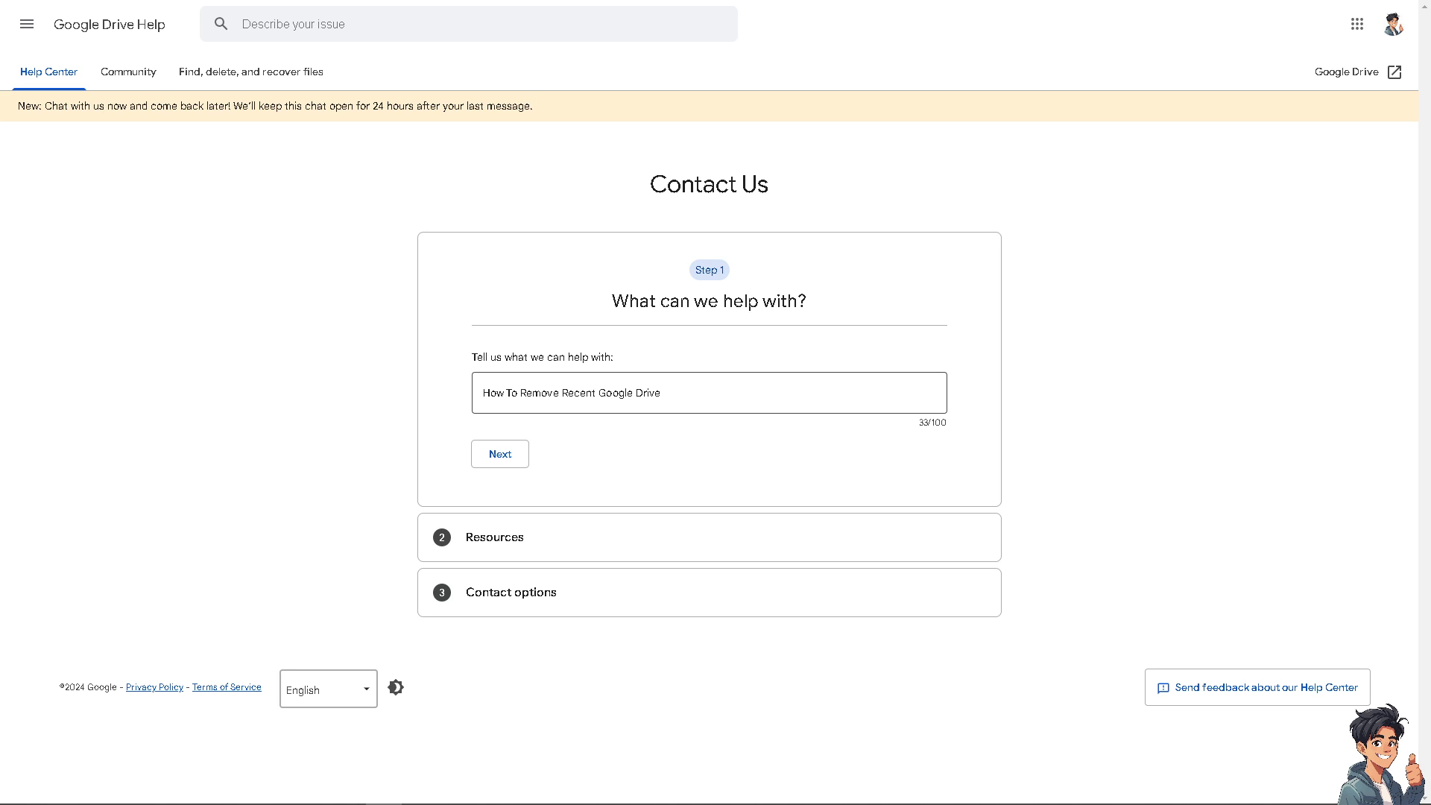
{"action": "left_click", "coordinate": [1356, 72]}
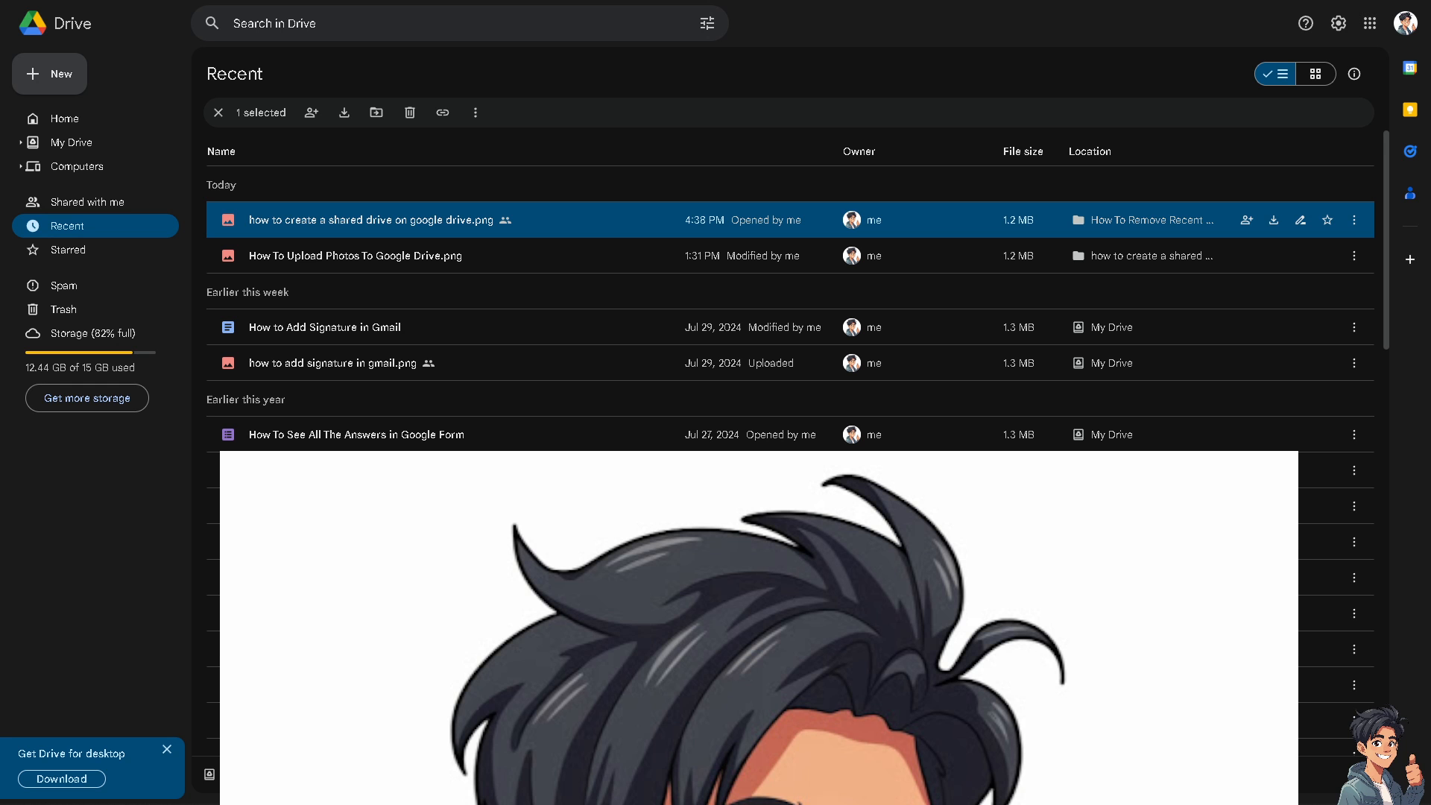